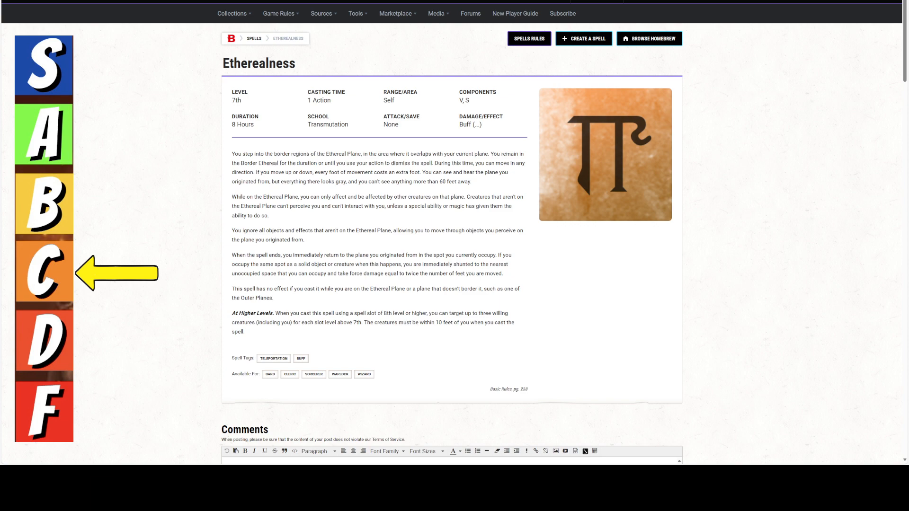
mouse_move(107, 171)
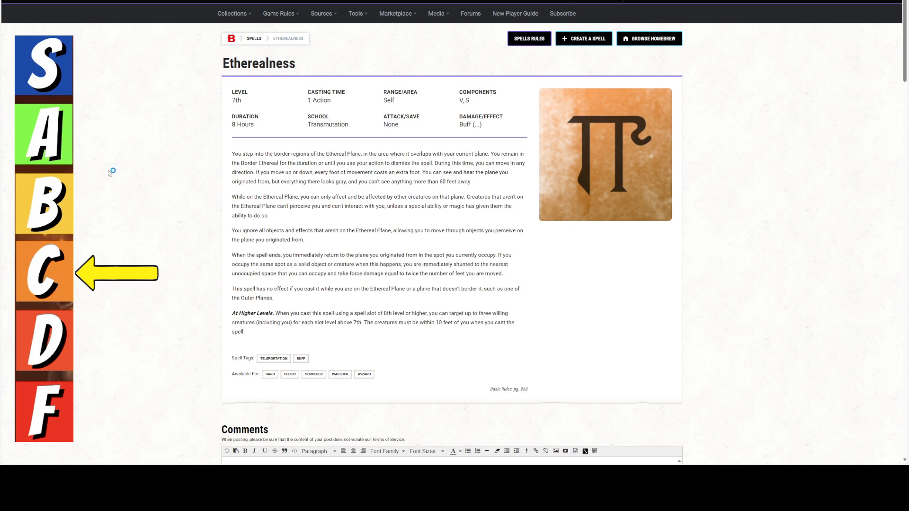
mouse_move(109, 174)
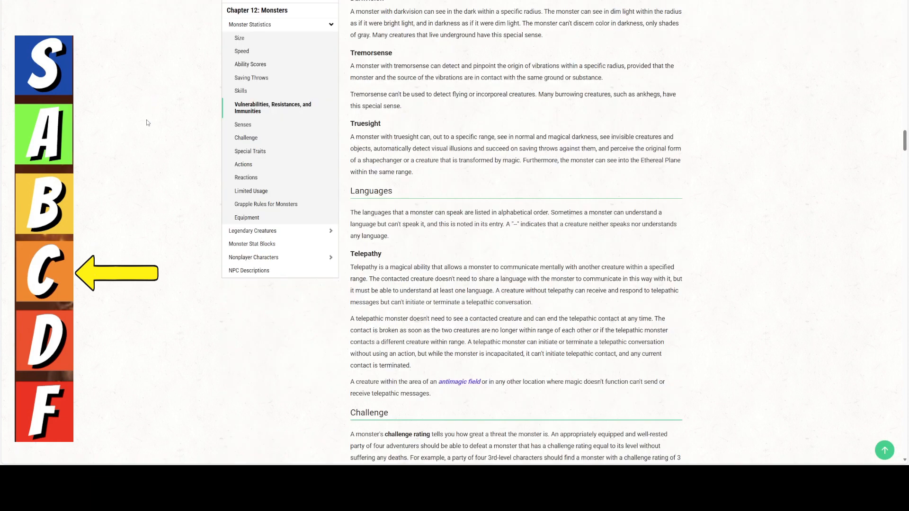
mouse_move(146, 135)
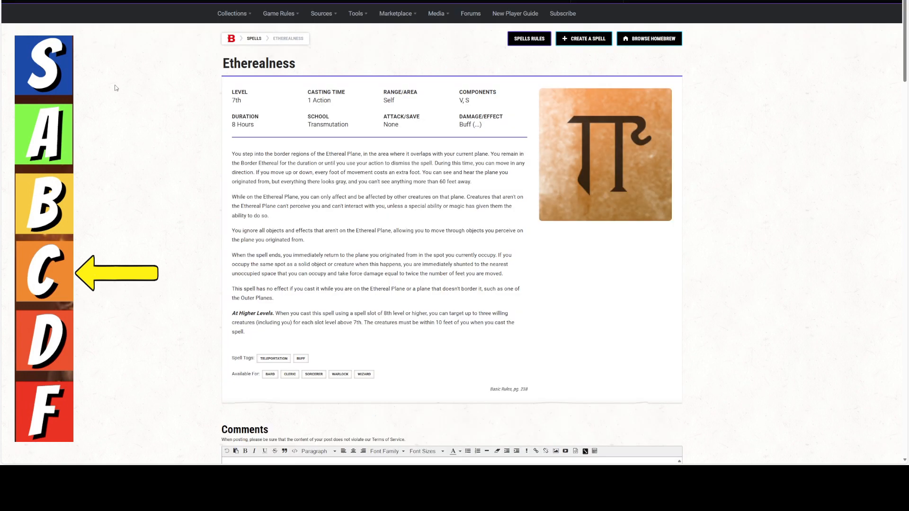
mouse_move(117, 100)
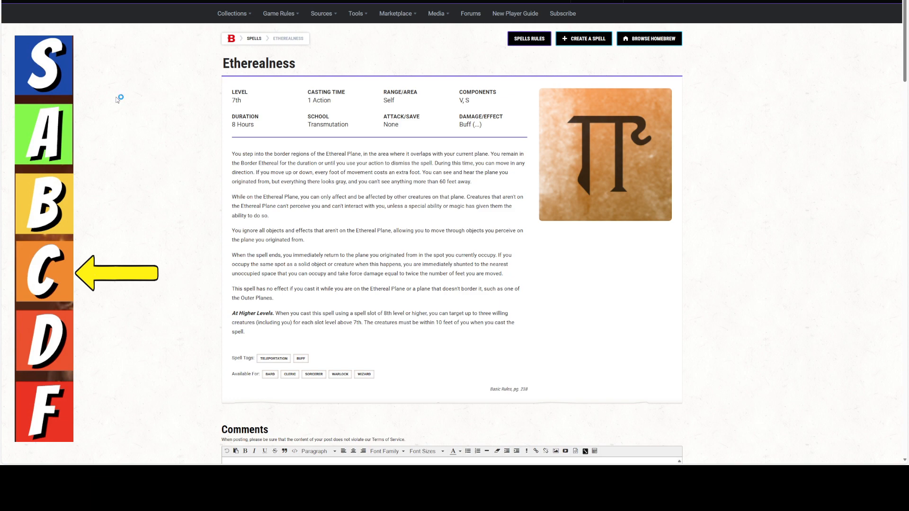
mouse_move(118, 98)
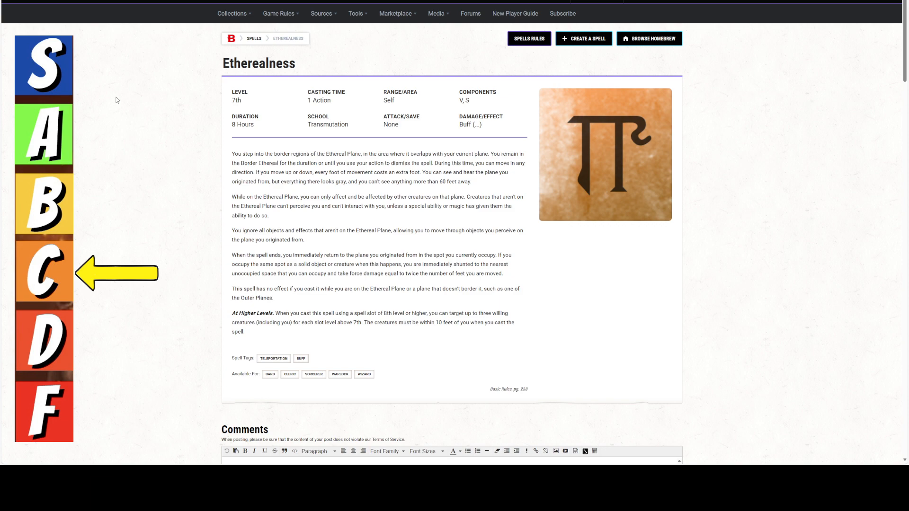